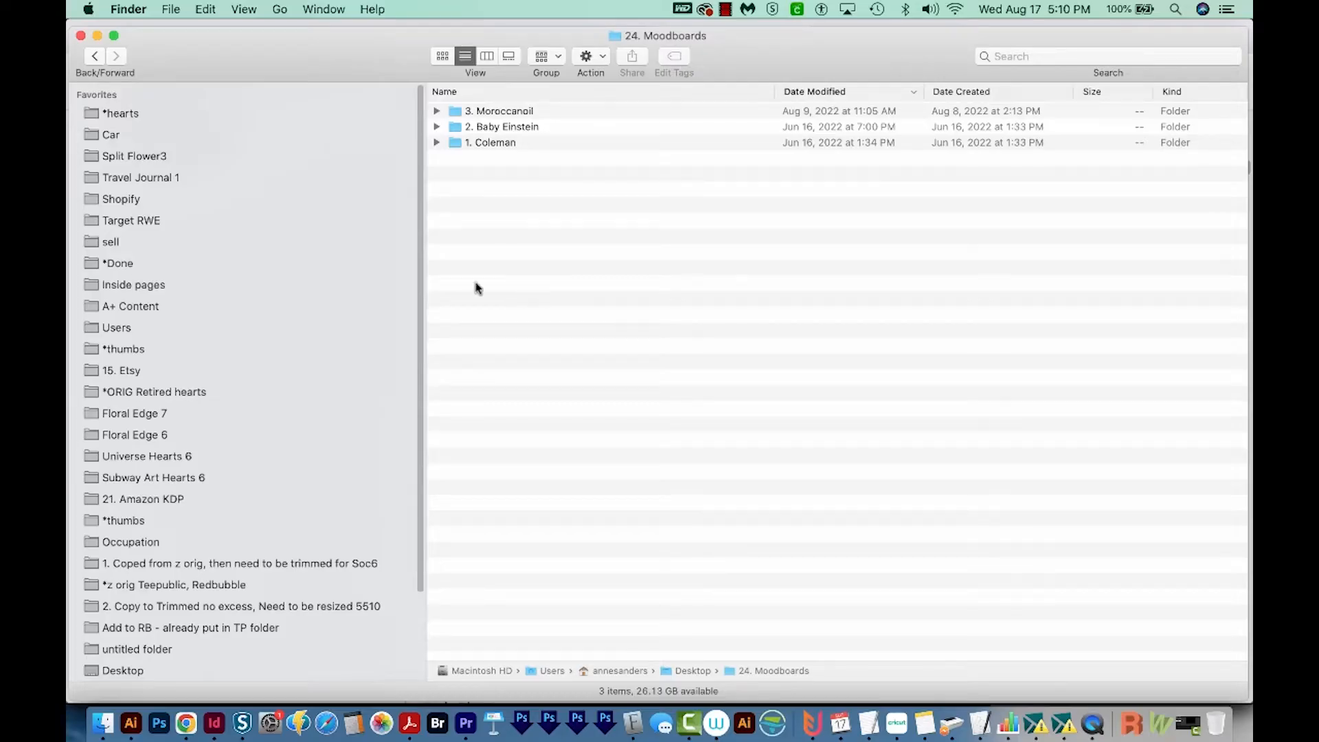
Step: Launch System Preferences from the Apple menu over the Finder window
left_click(88, 9)
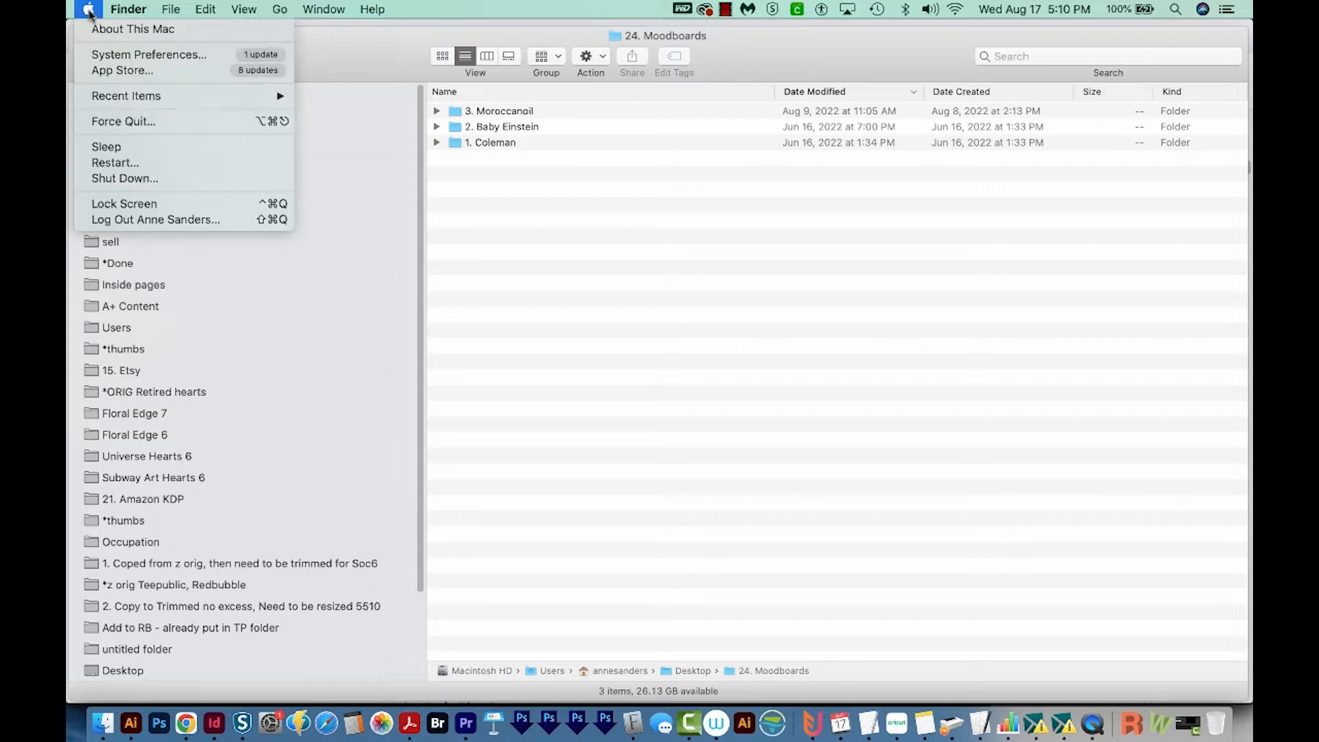
mouse_move(149, 54)
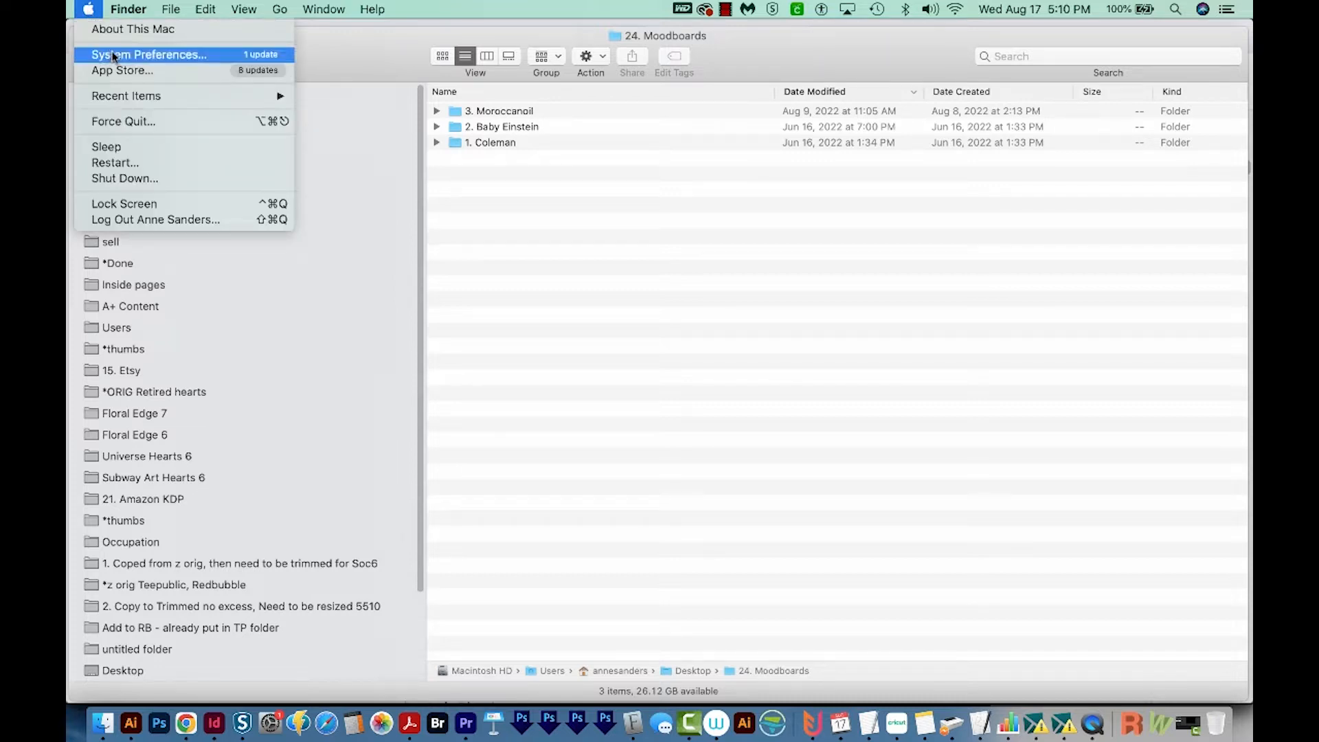
left_click(148, 54)
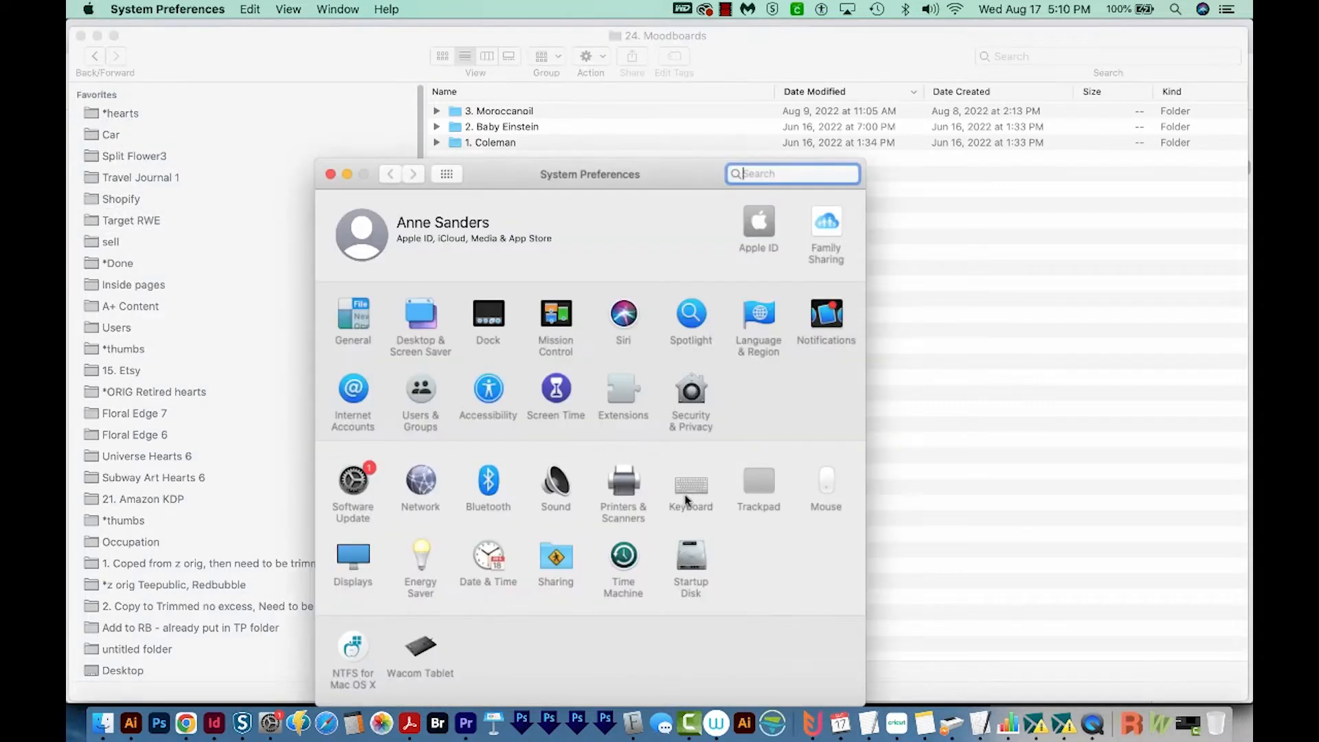
Step: Show the App Shortcuts list in the Keyboard preferences
left_click(691, 481)
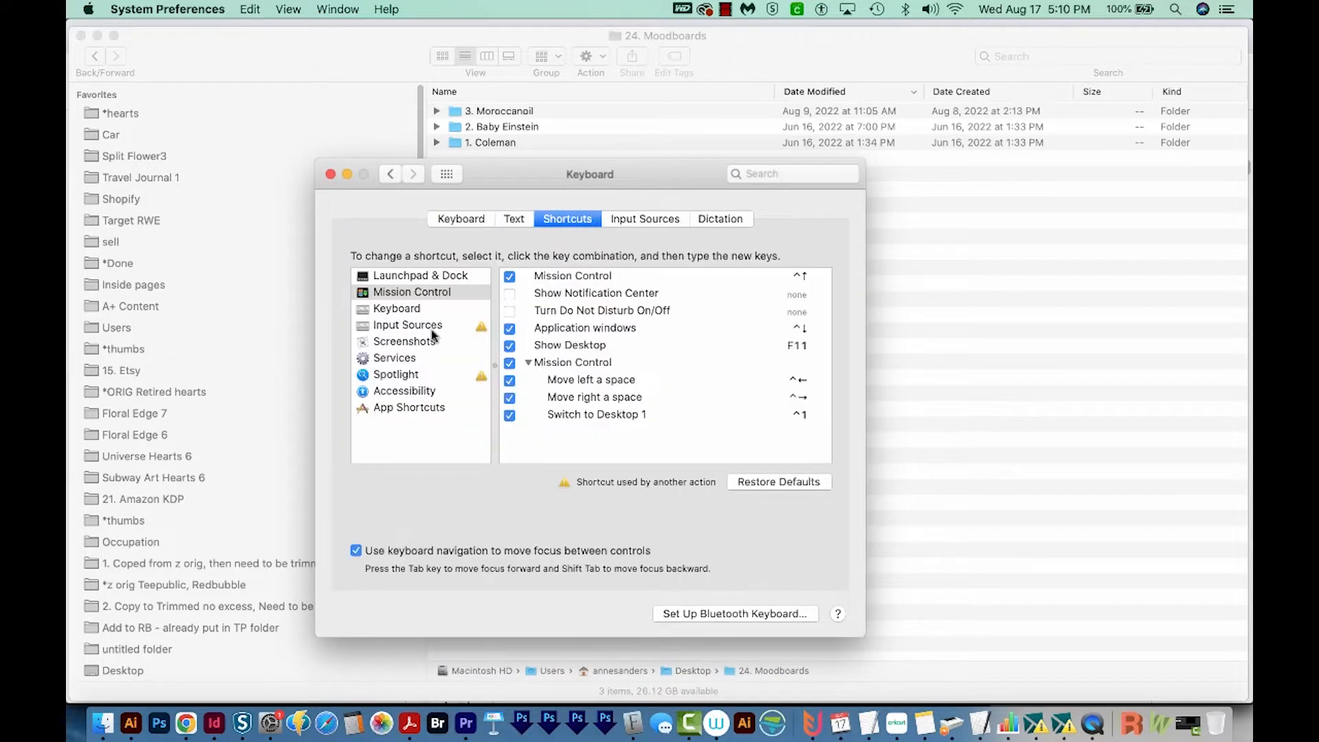
left_click(409, 407)
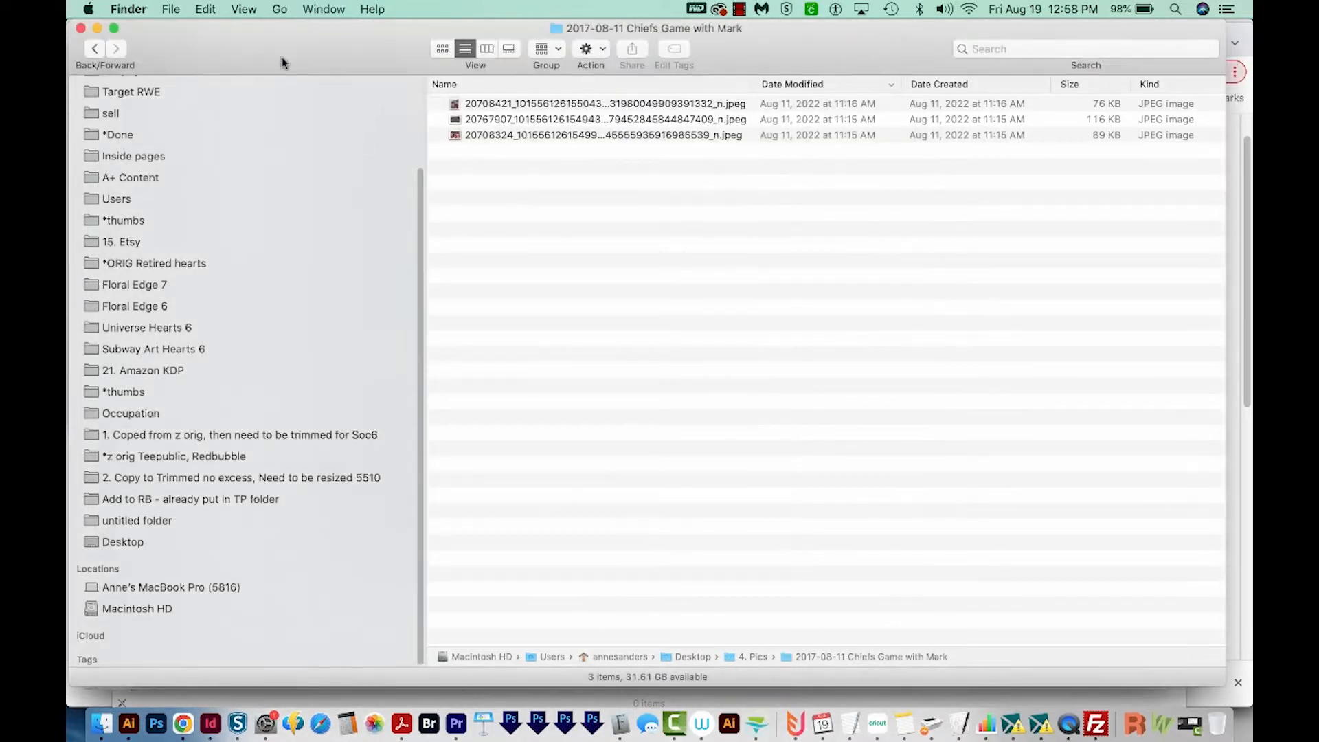
Step: Start a new All Applications shortcut entry for the Compress menu command
left_click(171, 10)
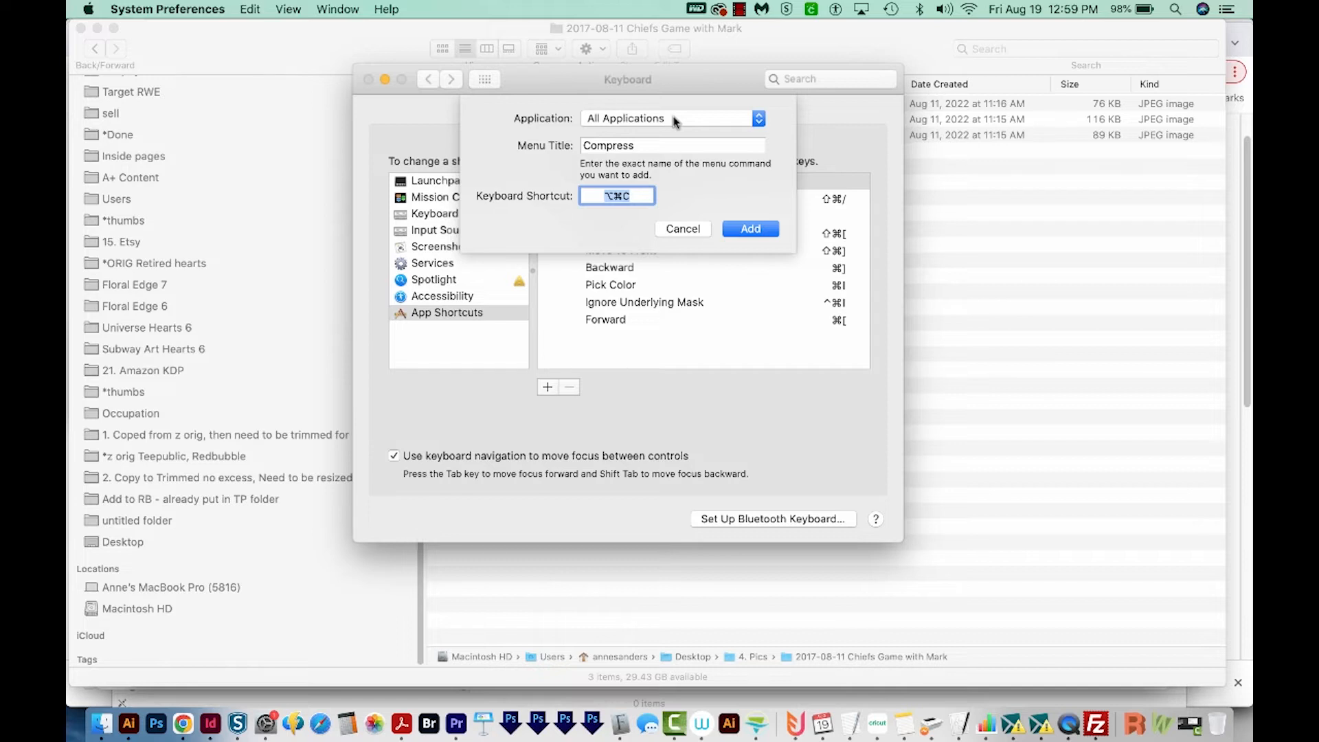
Step: Confirm the Compress shortcut, then select two JPEG photos in Finder to compress
left_click(749, 228)
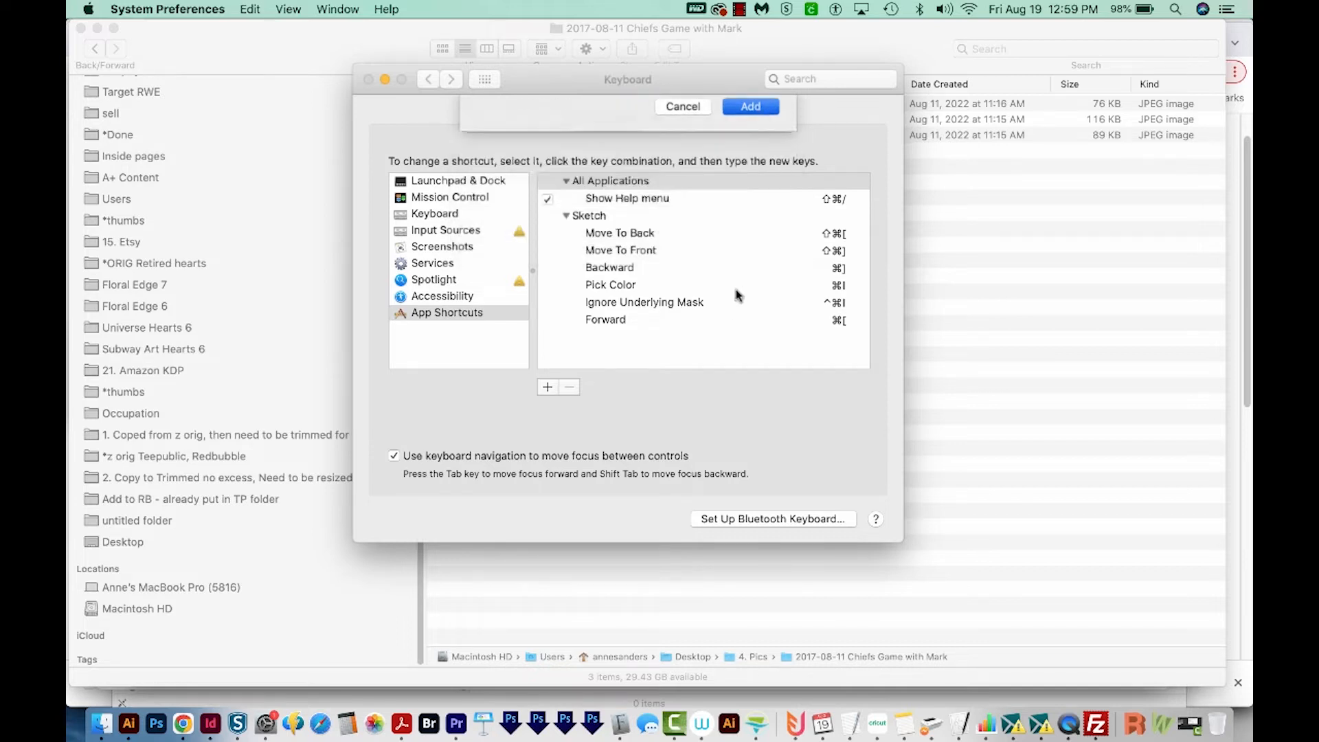
left_click(750, 106)
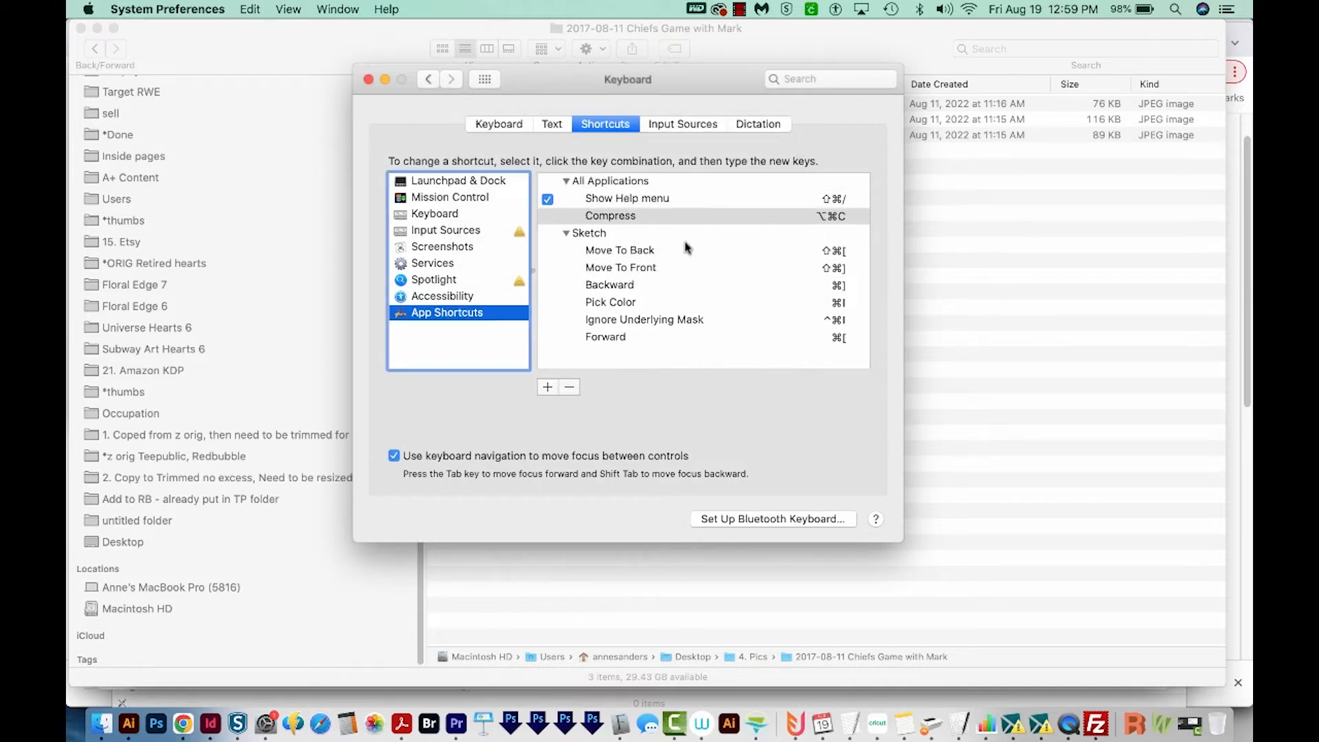
mouse_move(603, 492)
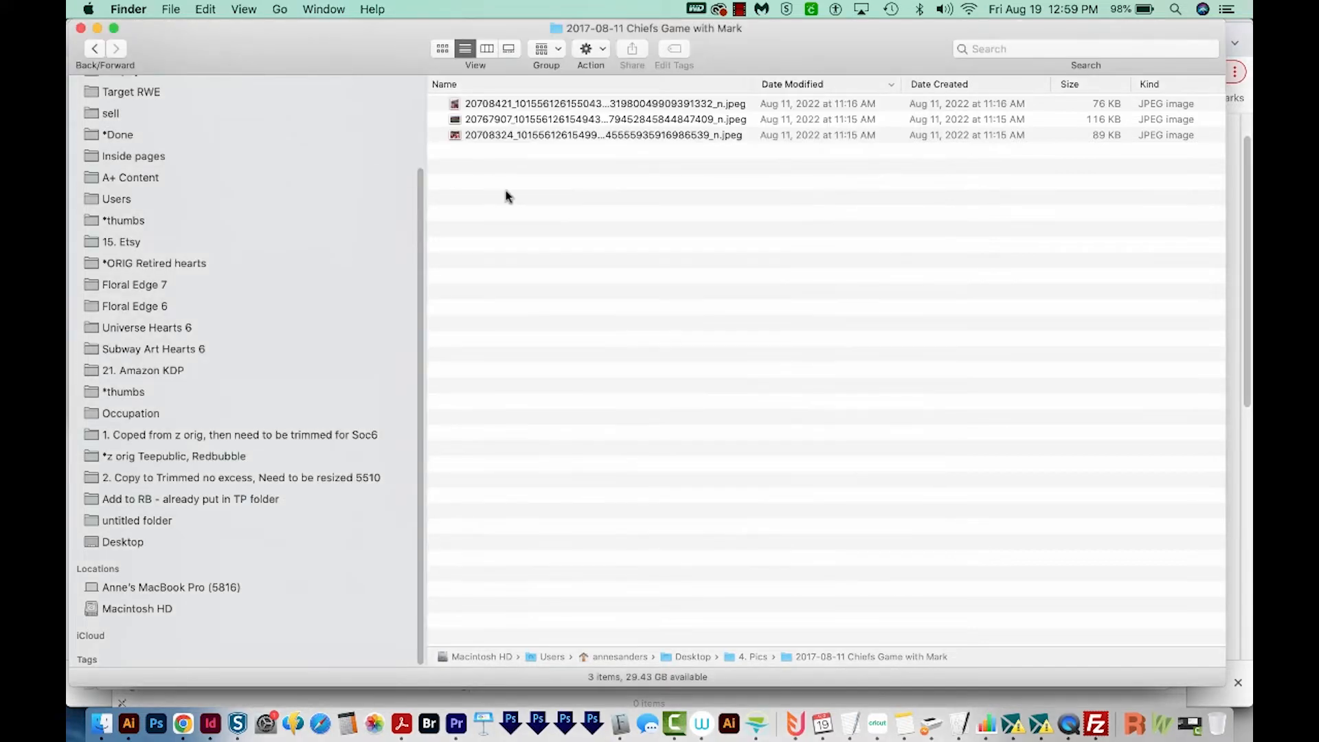
left_click(602, 135)
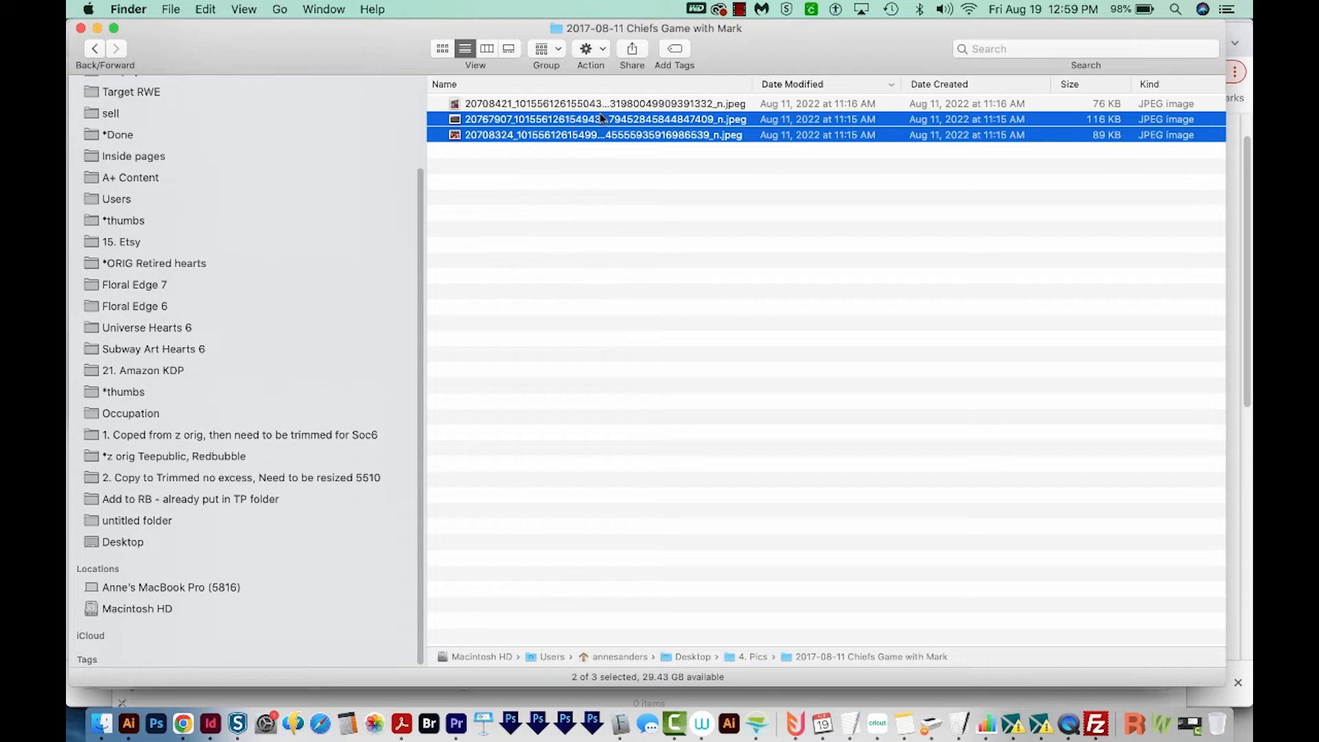